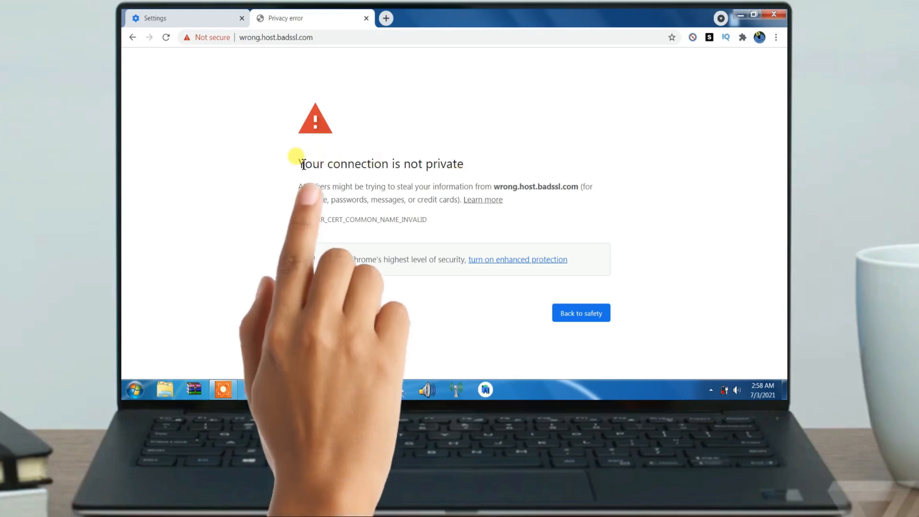
Step: Select the 'Your connection is not private' heading on the wrong.host.badssl.com warning page
{"action": "double_click", "coordinate": [380, 164]}
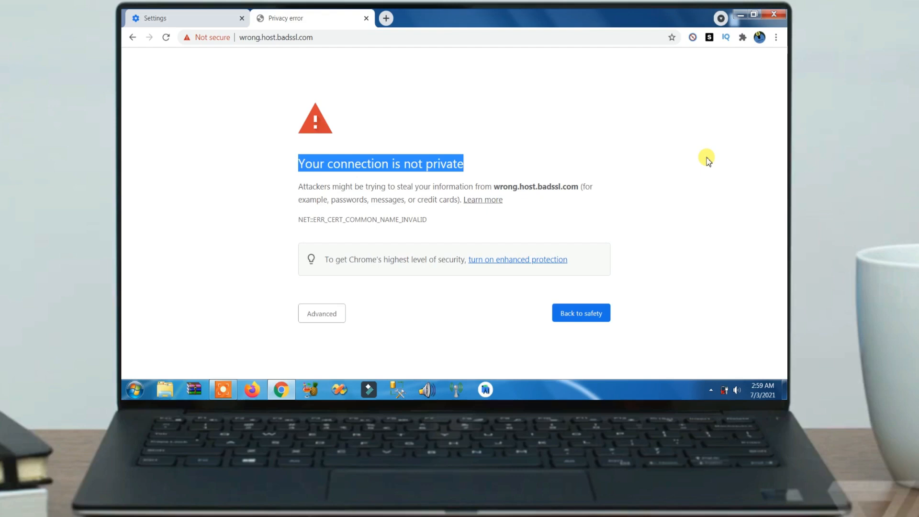
{"action": "mouse_move", "coordinate": [776, 37]}
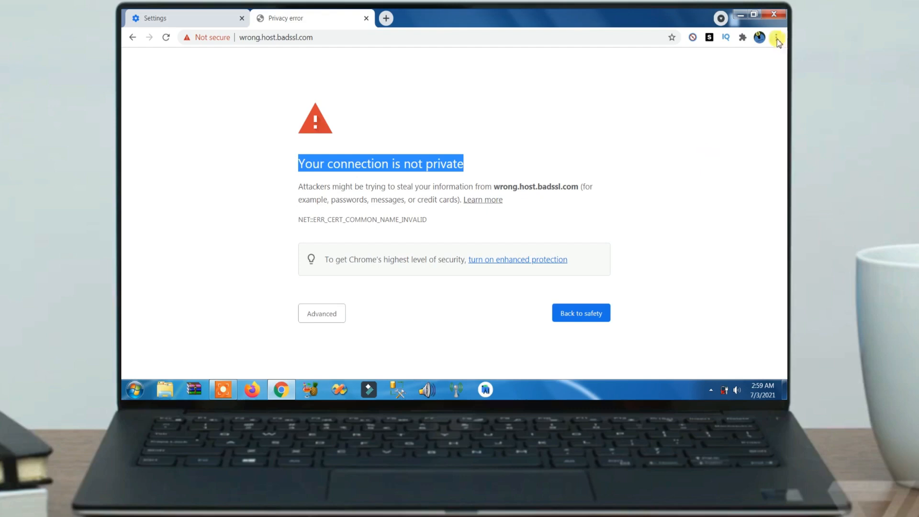
{"action": "left_click", "coordinate": [777, 38]}
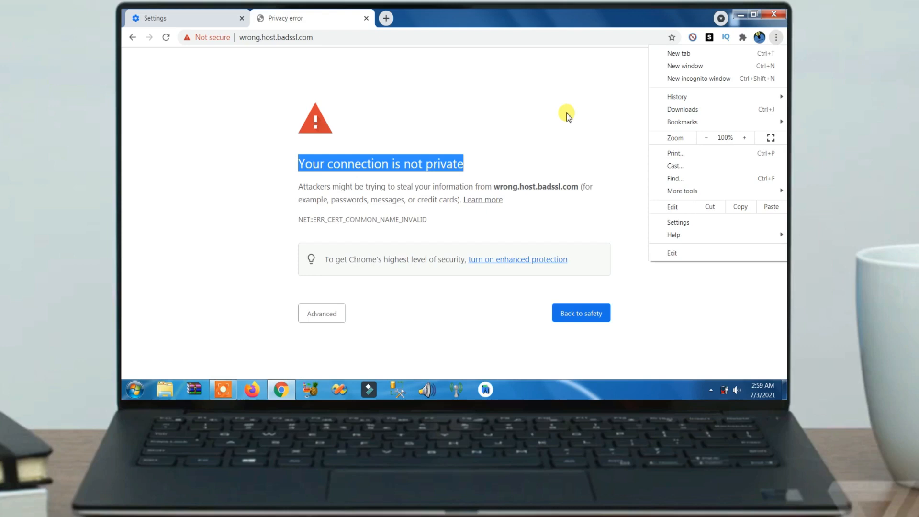
{"action": "mouse_move", "coordinate": [545, 113]}
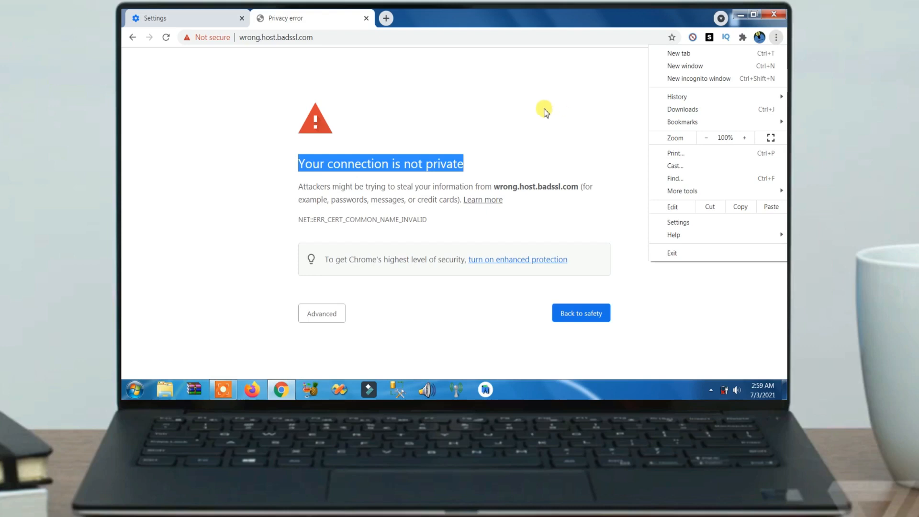
{"action": "left_click", "coordinate": [657, 171]}
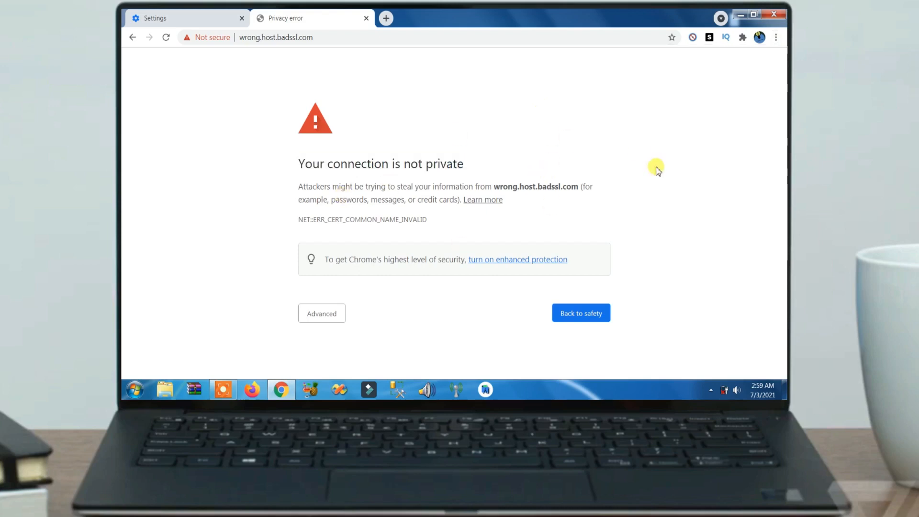
{"action": "mouse_move", "coordinate": [385, 286]}
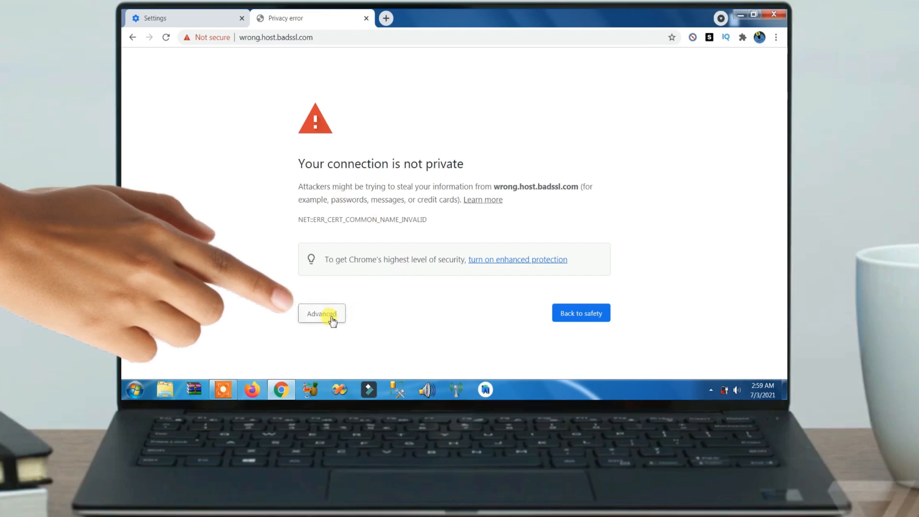
Step: Proceed past the warning via Advanced > 'Proceed to wrong.host.badssl.com (unsafe)' so the site loads
{"action": "left_click", "coordinate": [322, 313]}
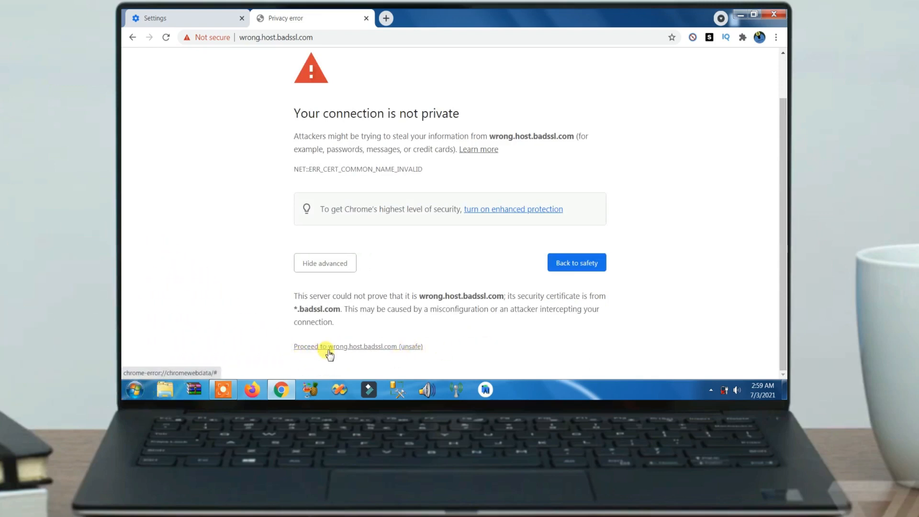
{"action": "mouse_move", "coordinate": [476, 344]}
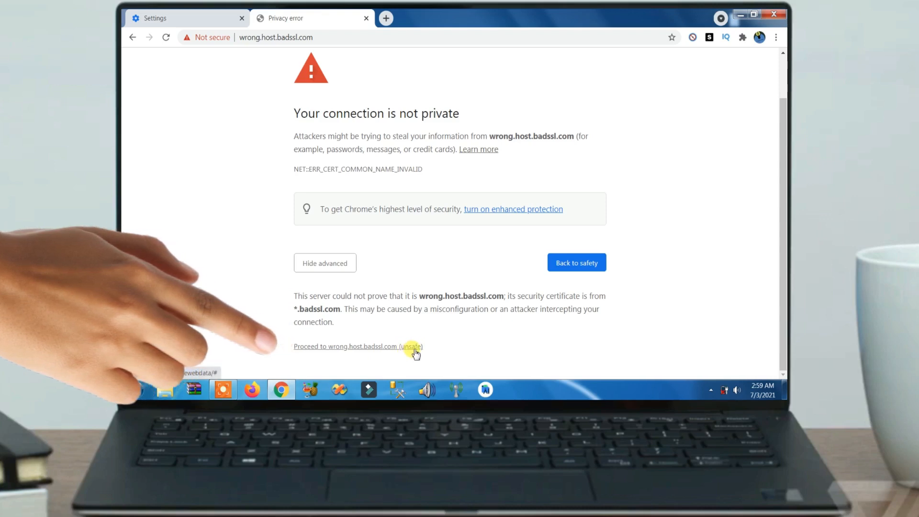
{"action": "left_click", "coordinate": [344, 346]}
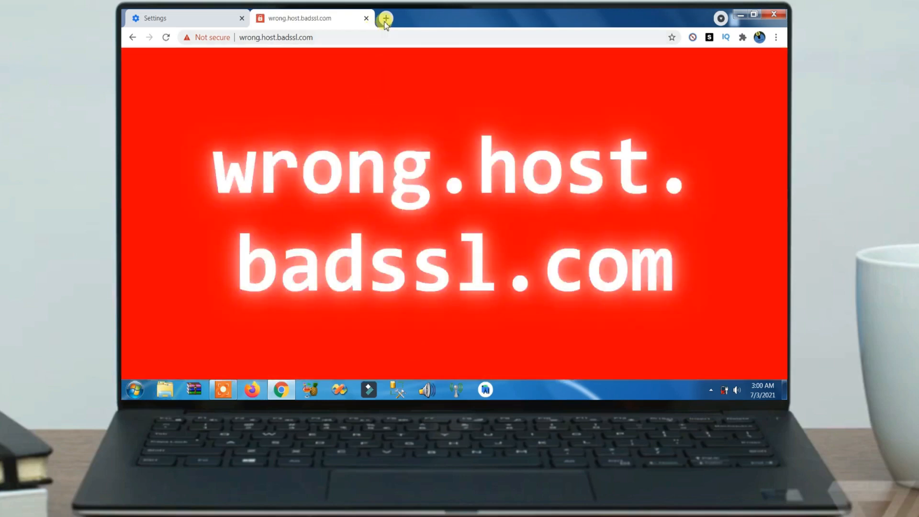
{"action": "left_click", "coordinate": [384, 18]}
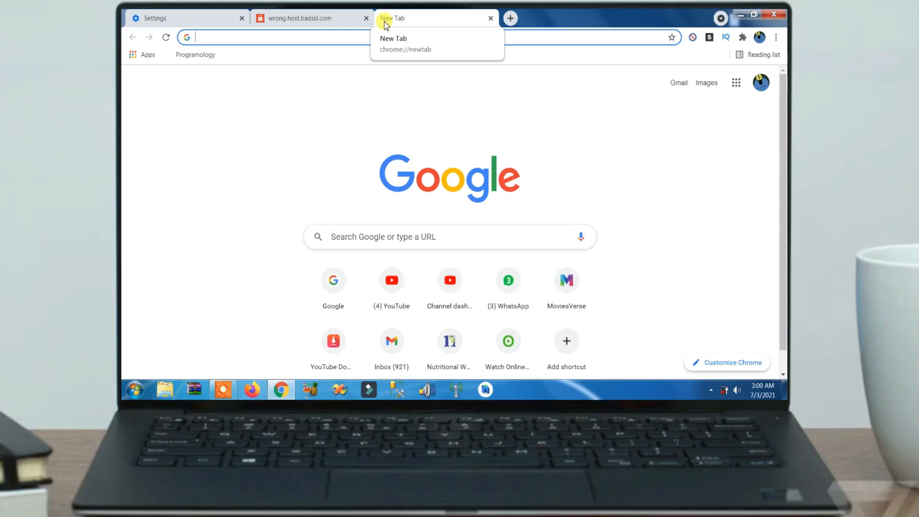
Step: Bring up Chrome's three-dot Customize and control menu over the new tab
{"action": "left_click", "coordinate": [776, 37]}
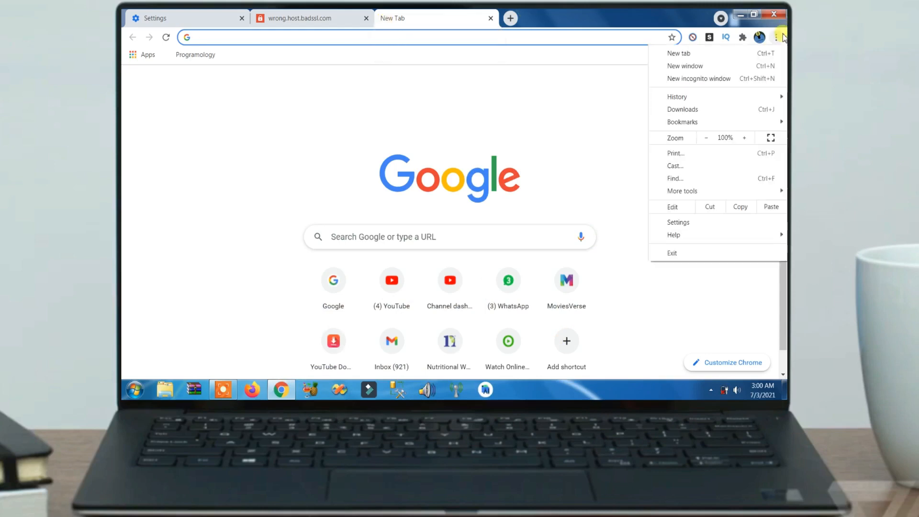
{"action": "mouse_move", "coordinate": [524, 99]}
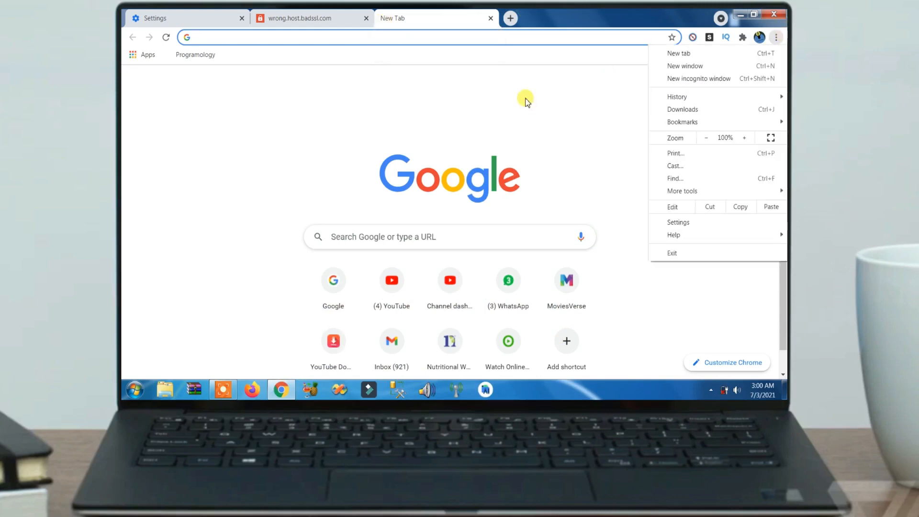